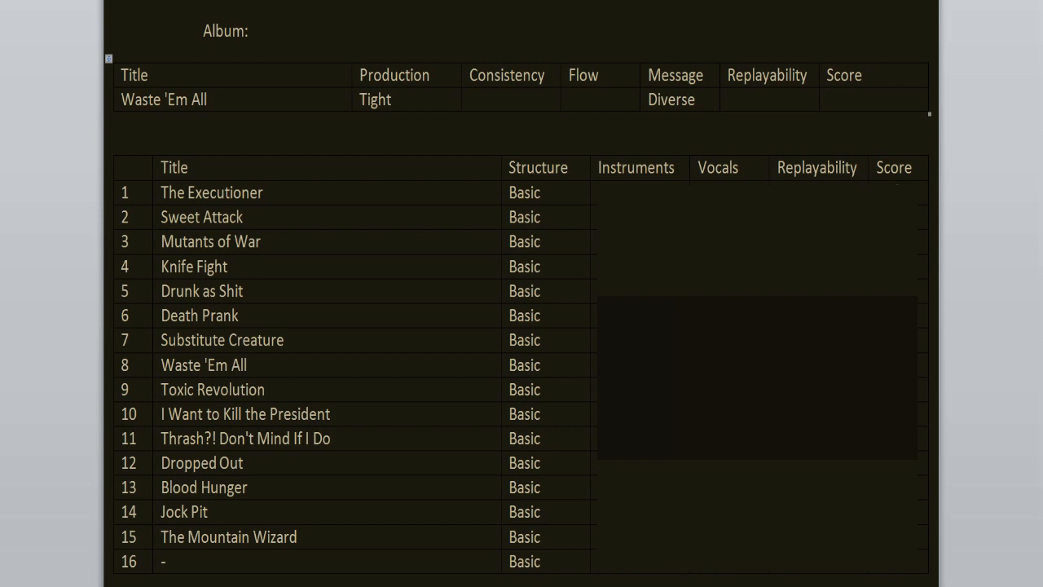
Enter instrument, vocal, replayability and score ratings for tracks 1–4, from The Executioner onward.
click(855, 99)
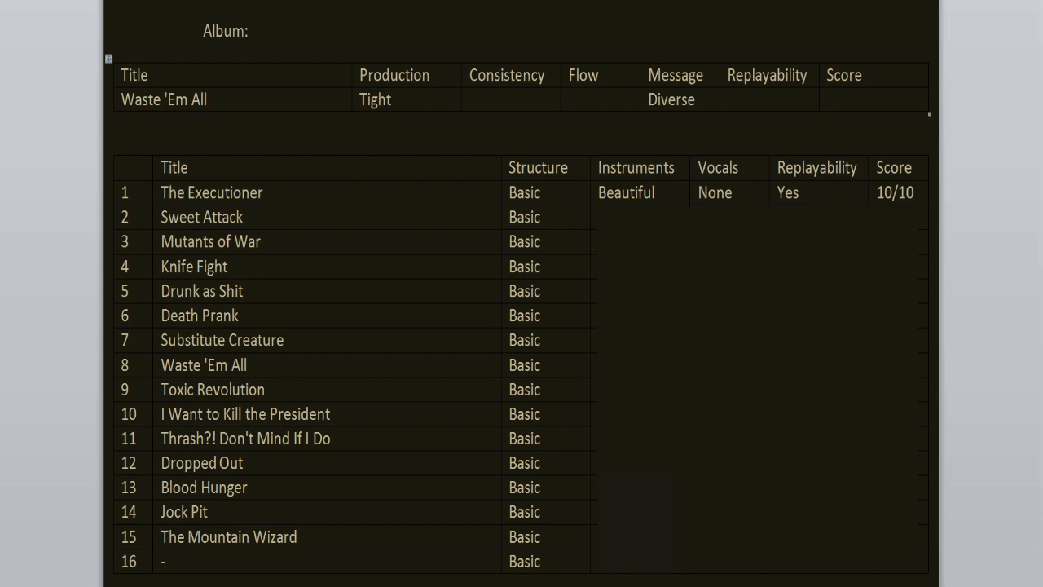
click(848, 99)
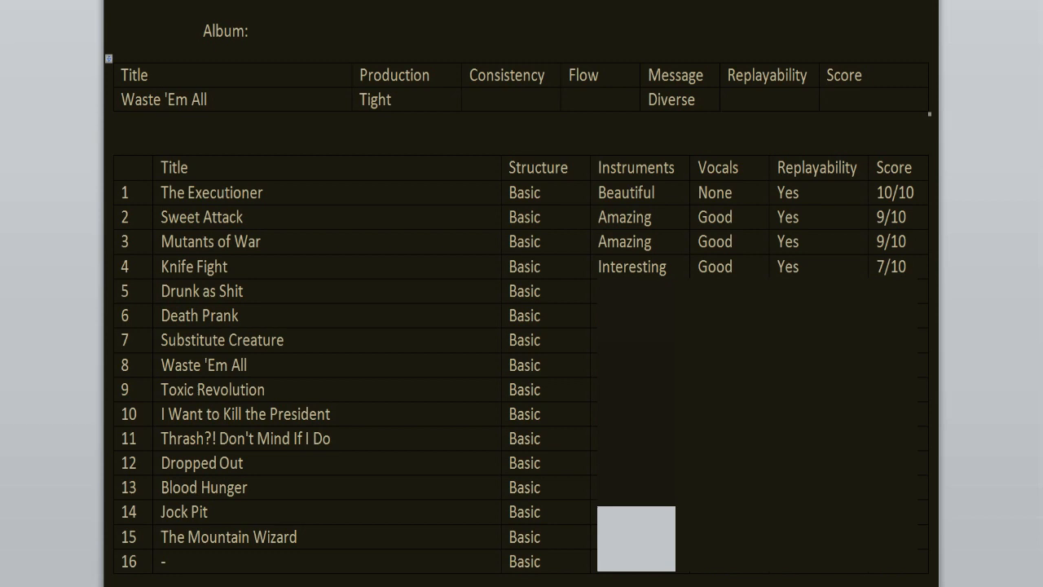
Rate tracks 5–15, from Drunk as Shit to The Mountain Wizard, then select the album Score cell.
click(847, 99)
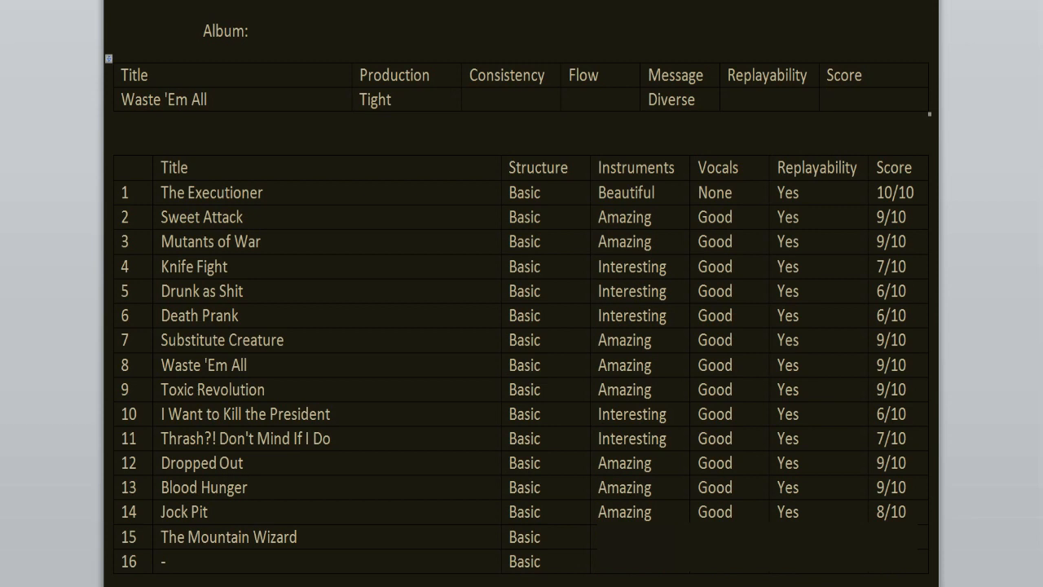
click(831, 99)
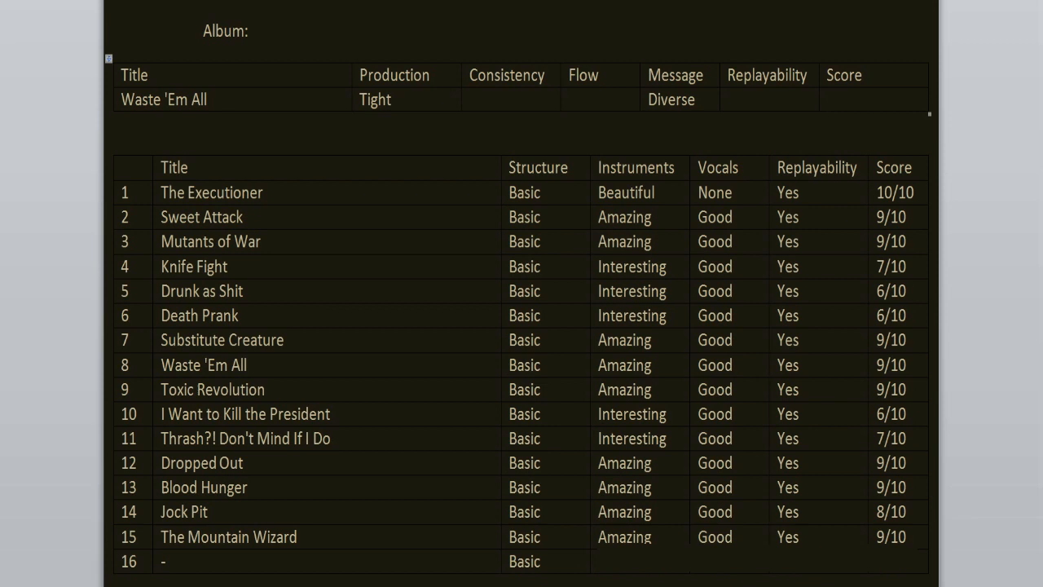
click(848, 100)
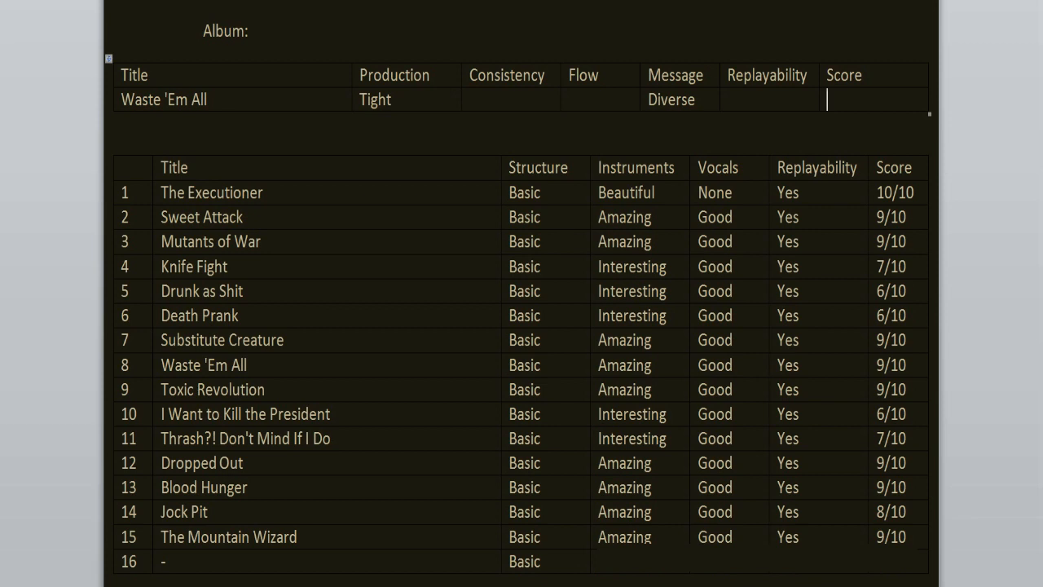